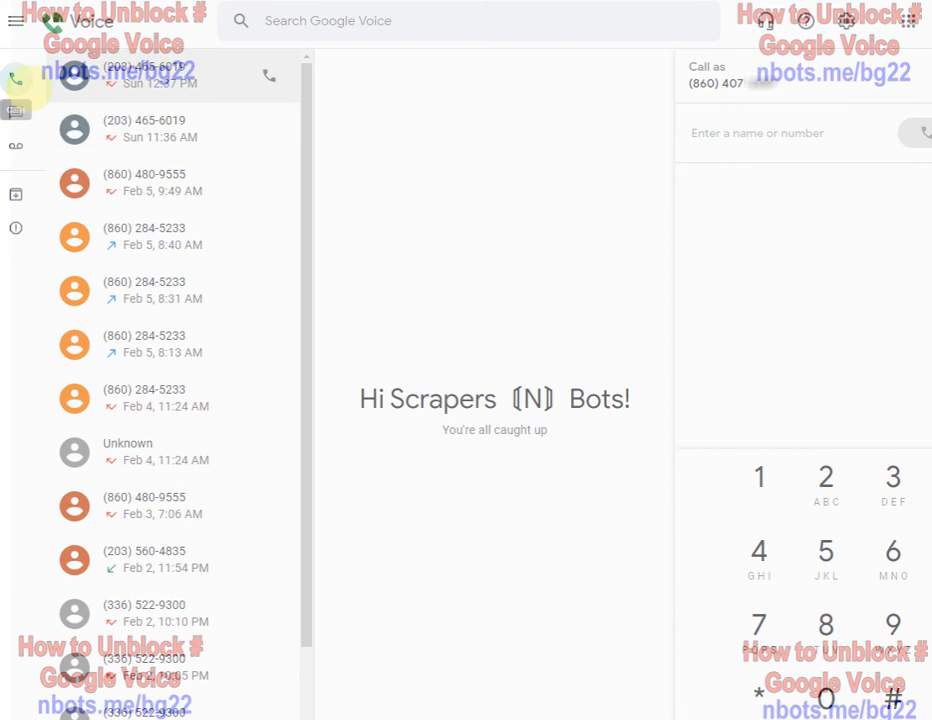
pyautogui.moveTo(16, 110)
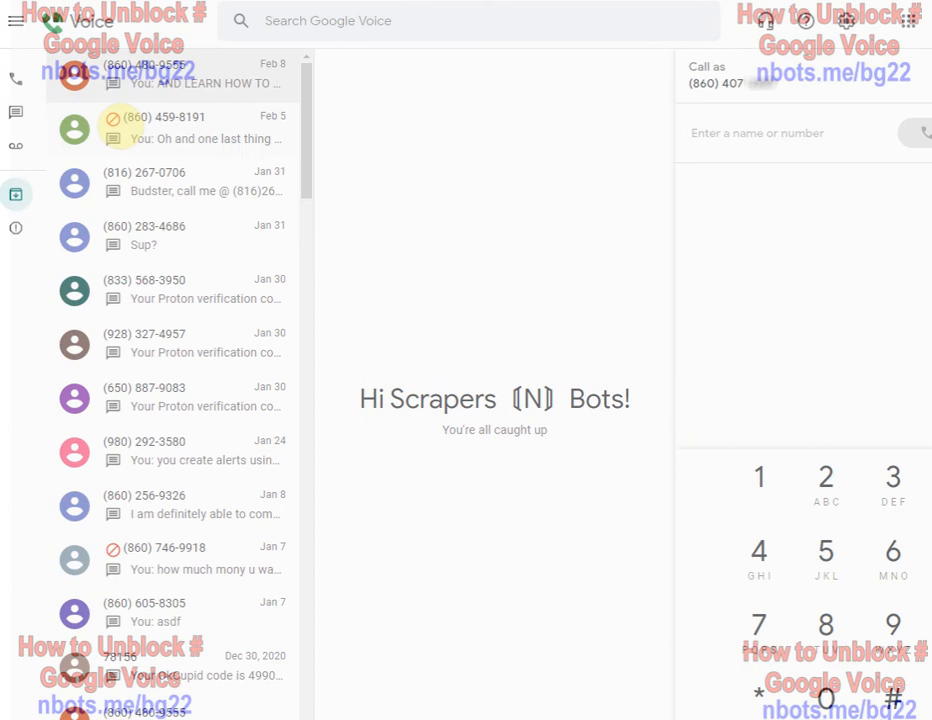
pyautogui.click(176, 128)
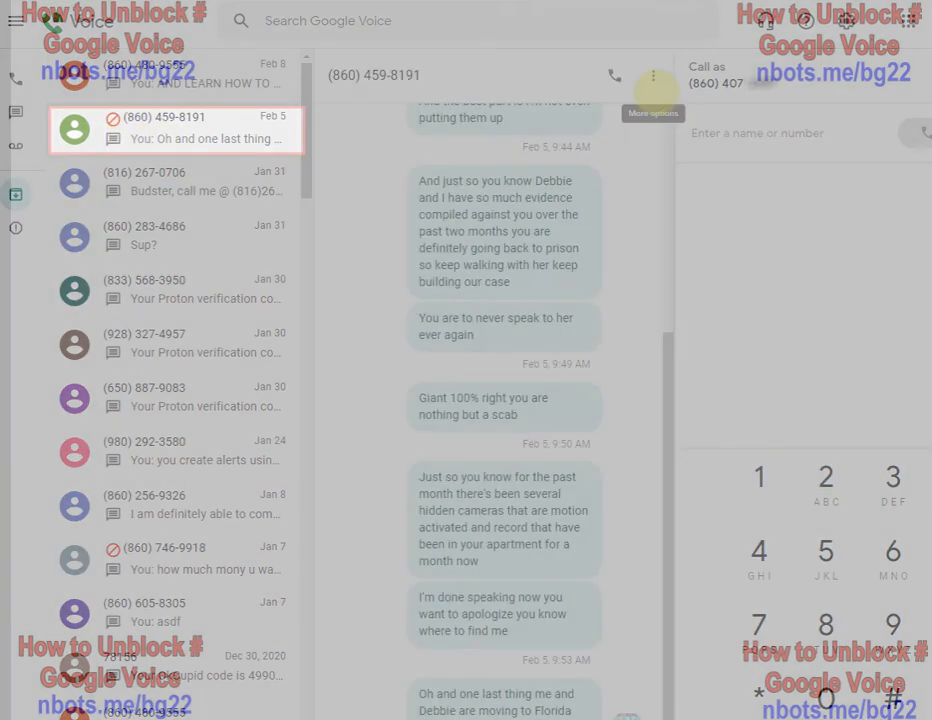
pyautogui.click(652, 76)
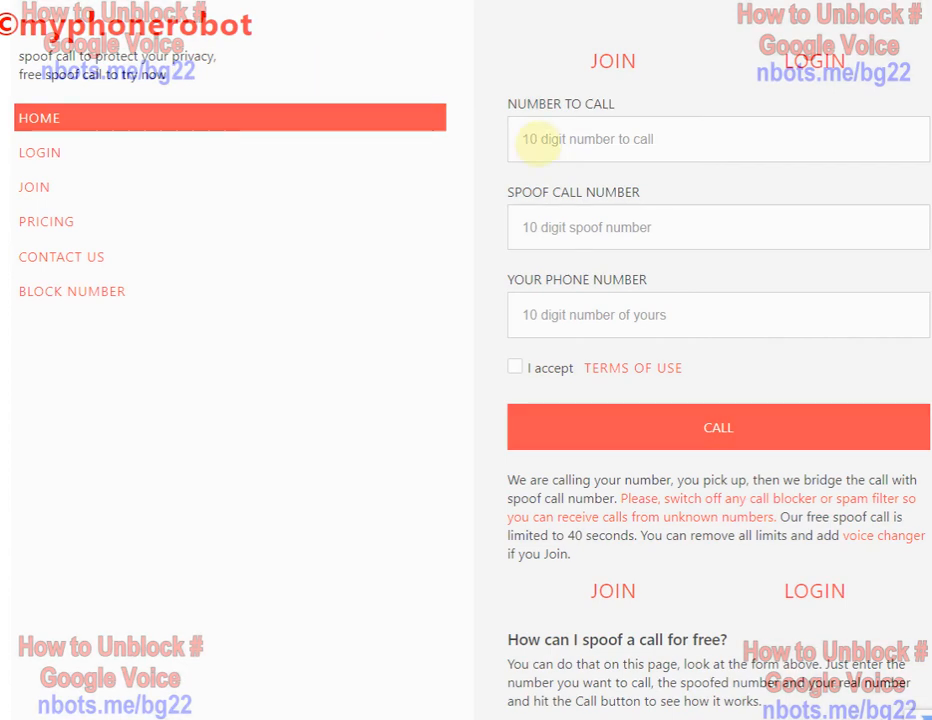
# - Fill the Number to Call field with a saved number from the autocomplete list
pyautogui.click(718, 140)
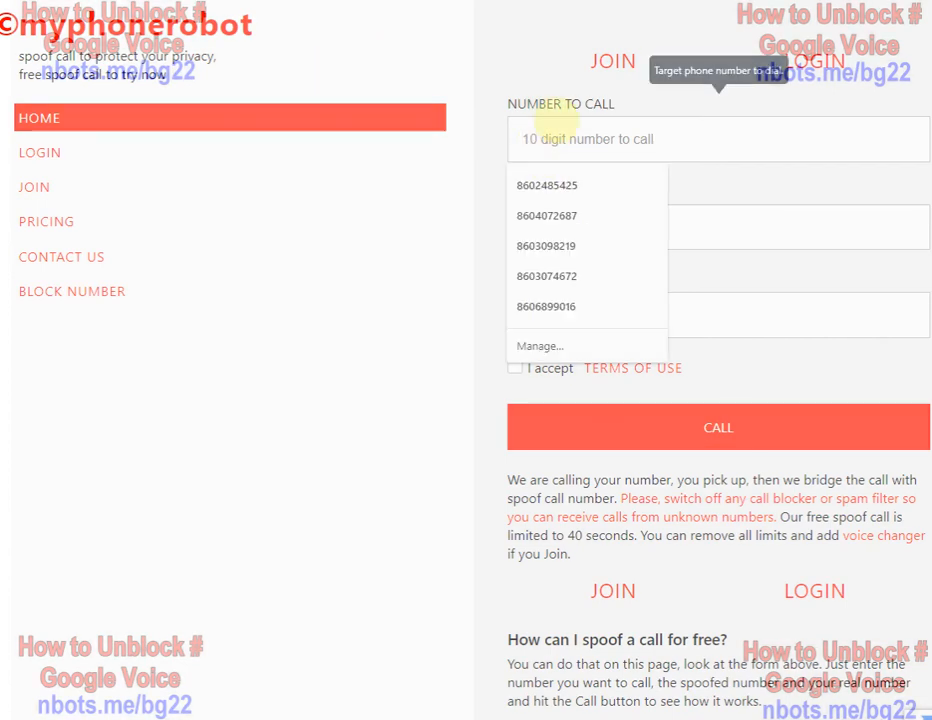
pyautogui.click(716, 138)
pyautogui.write('203456')
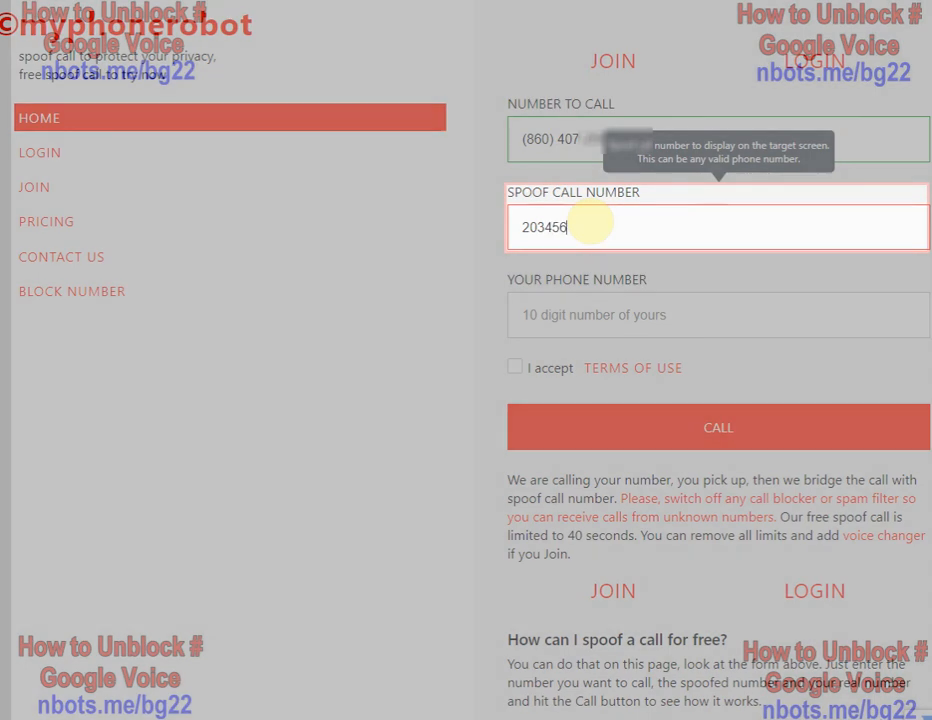
# - Begin entering your own phone number, starting with '86', in the Your Phone Number field
pyautogui.click(718, 314)
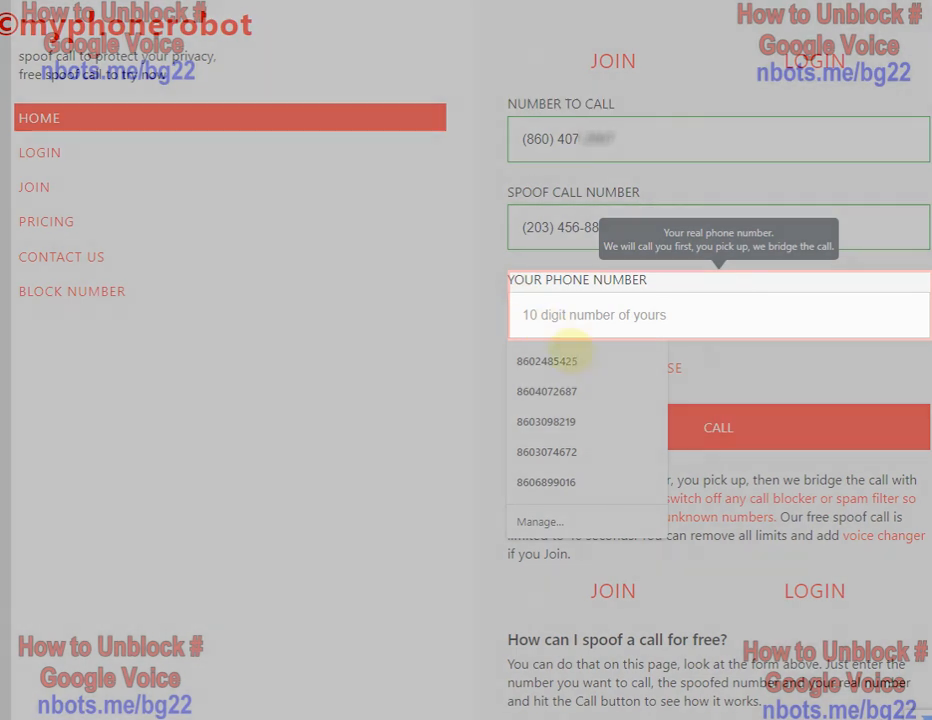
pyautogui.click(718, 314)
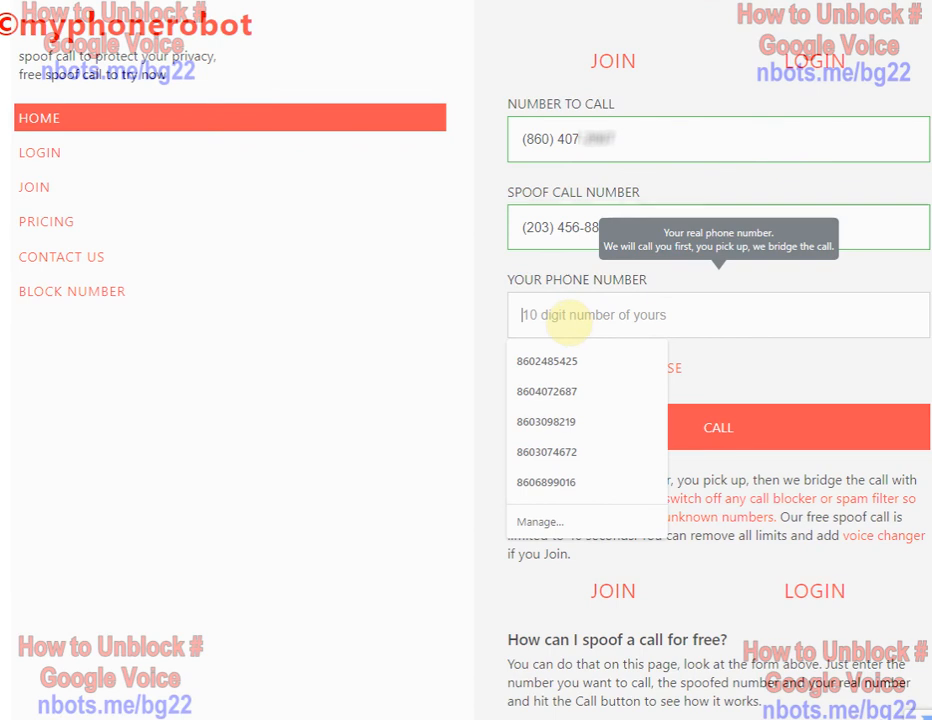
pyautogui.write('86')
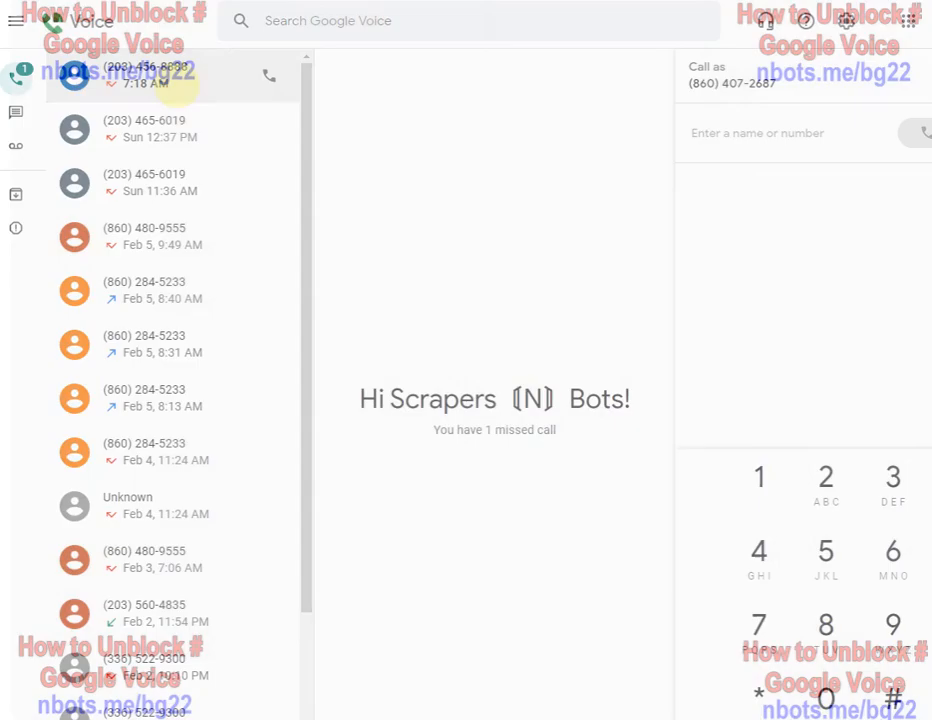
pyautogui.click(144, 76)
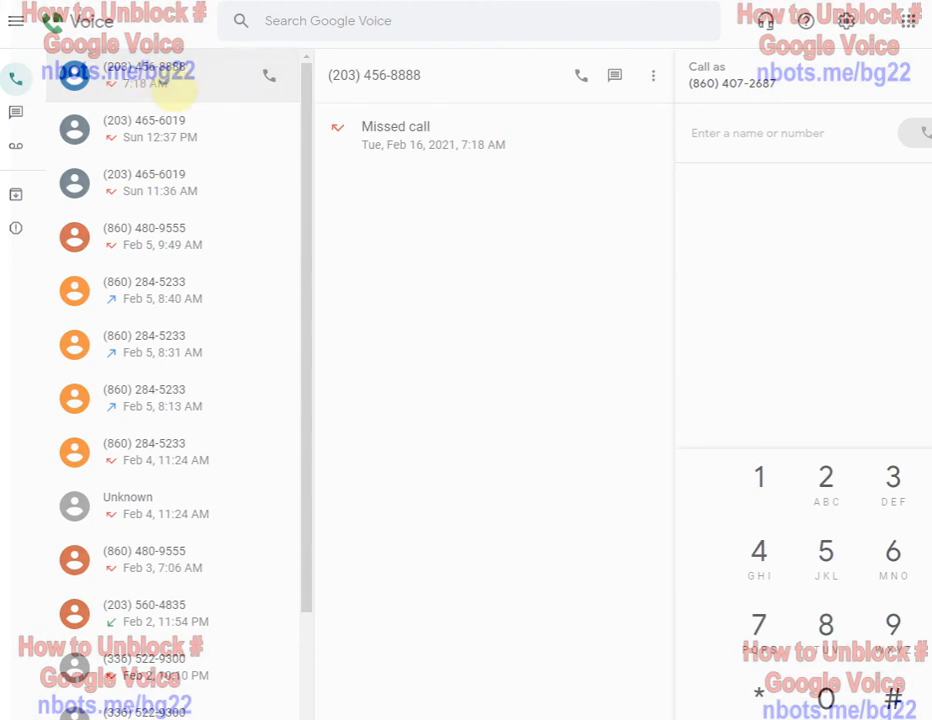
pyautogui.click(156, 78)
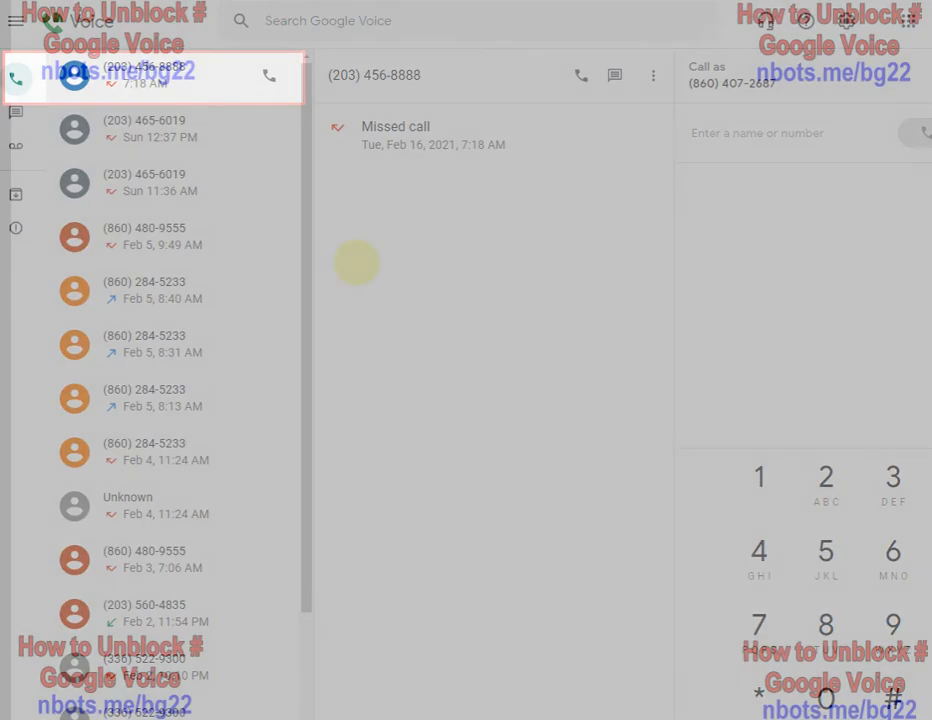